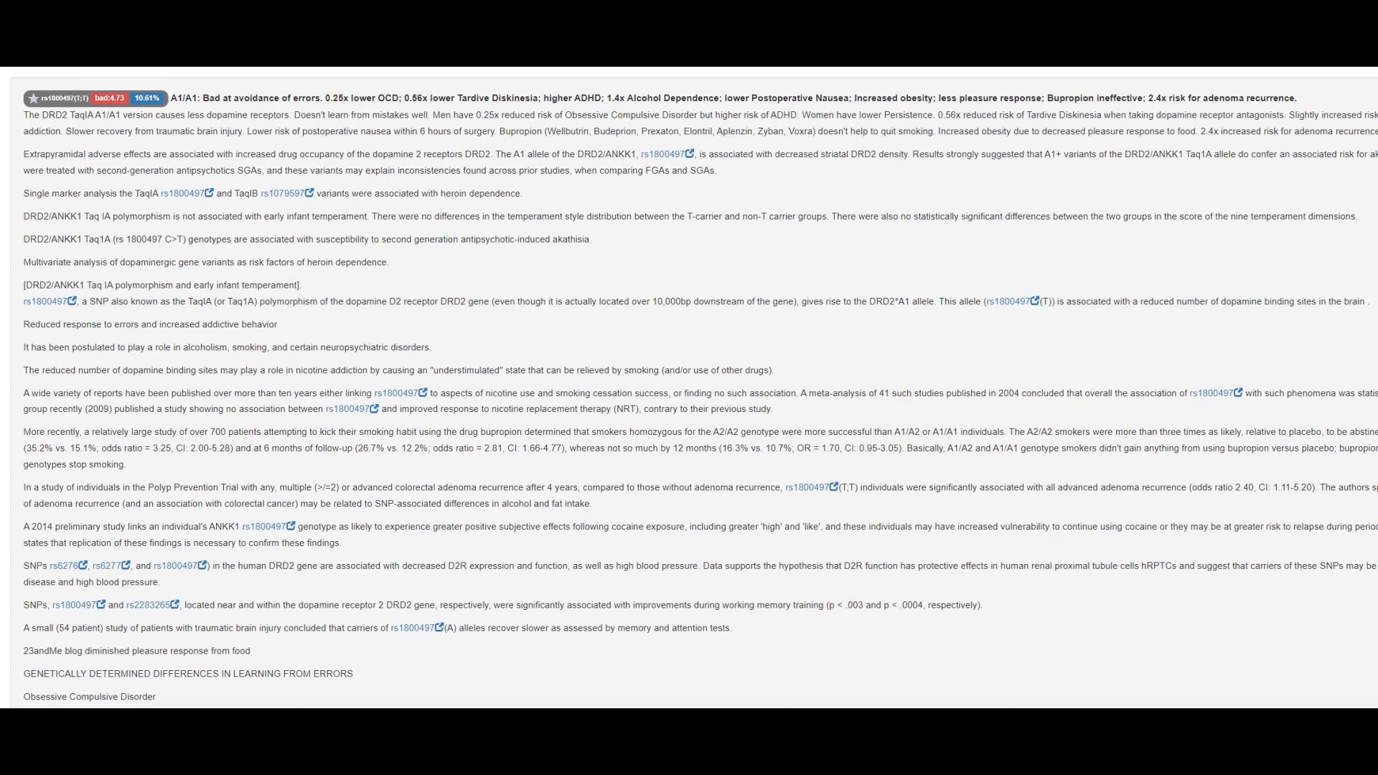
type("DRD2")
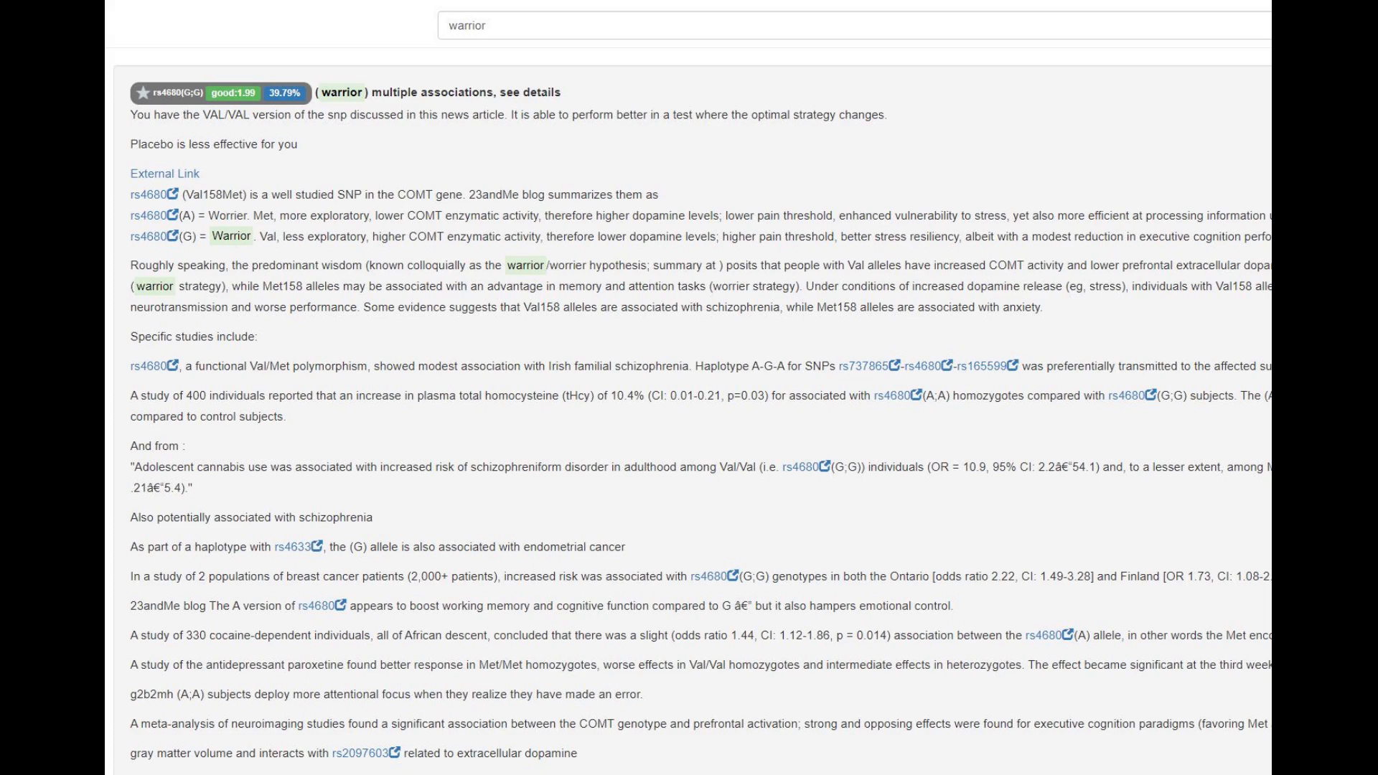
type("EDAR")
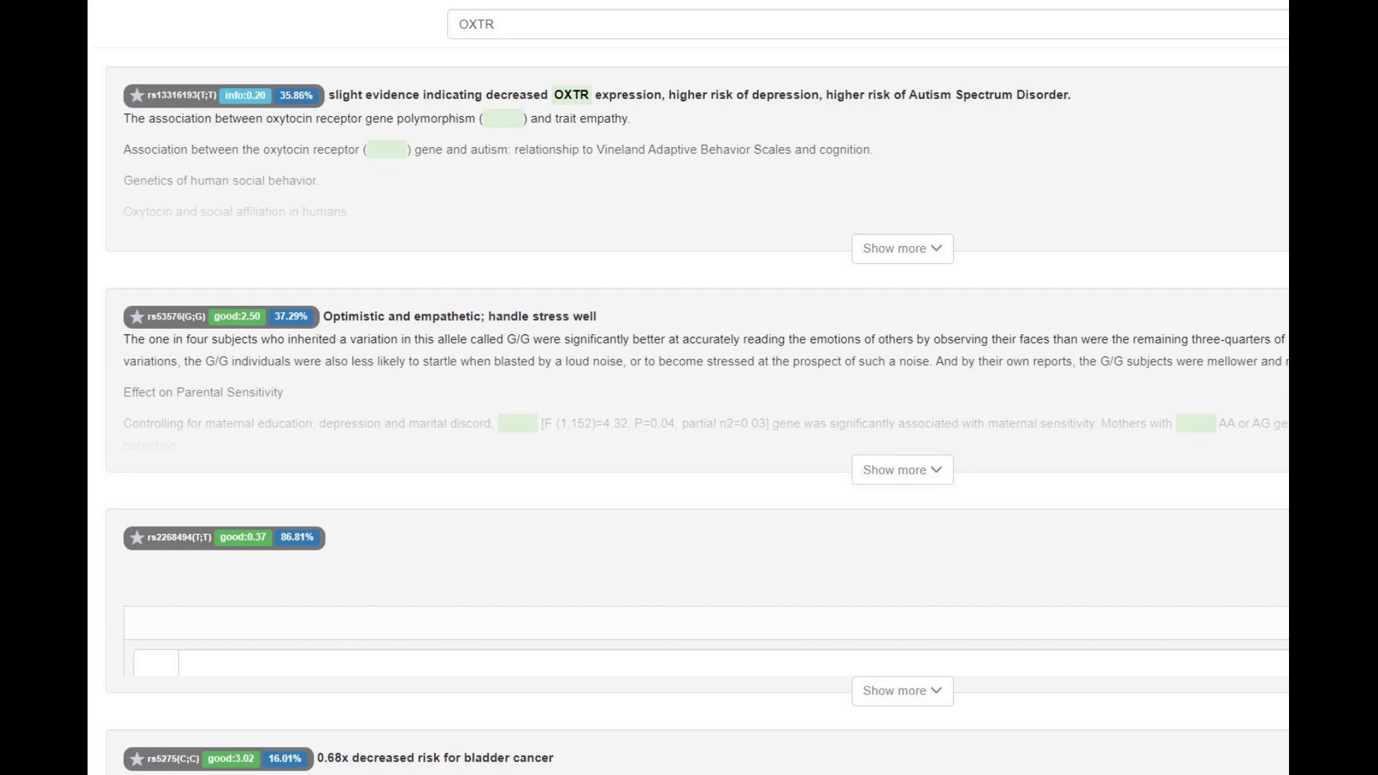
type("lactose intolerance")
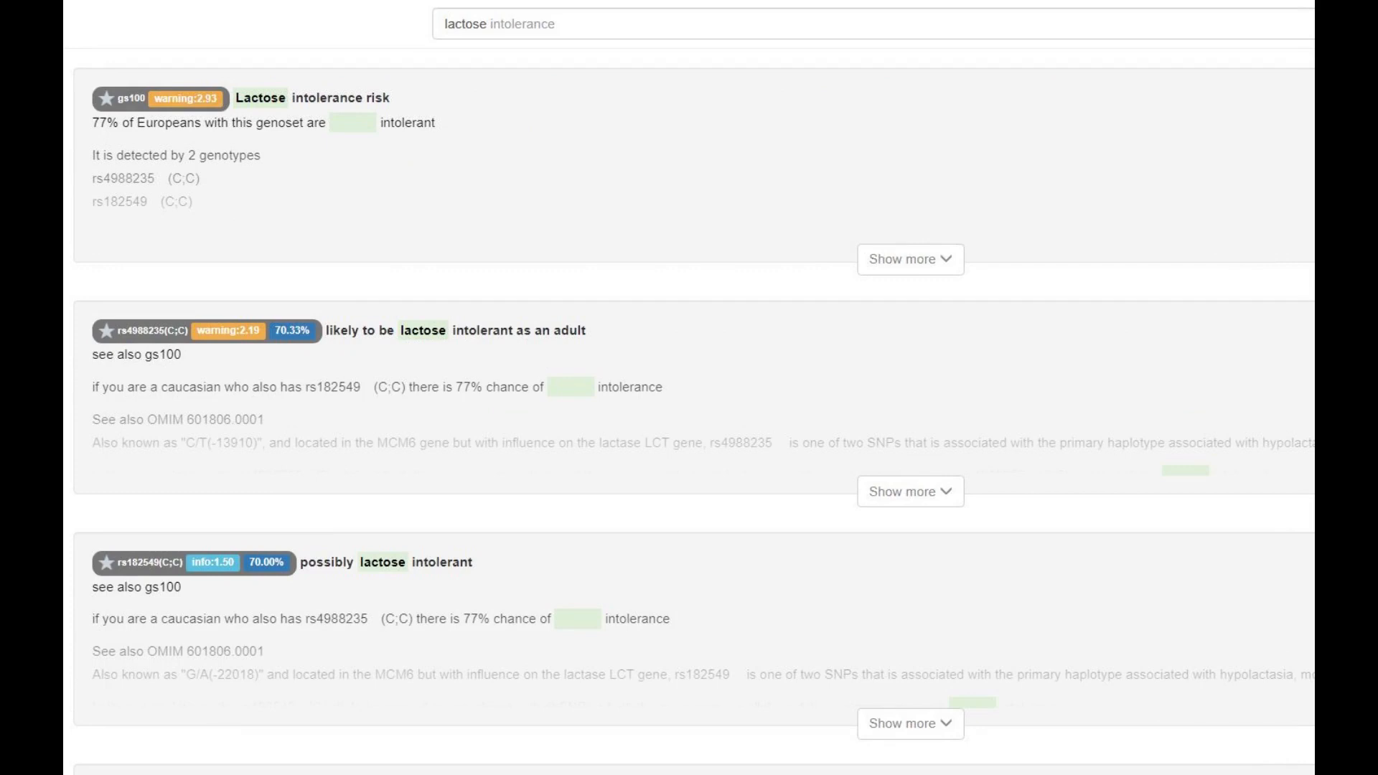